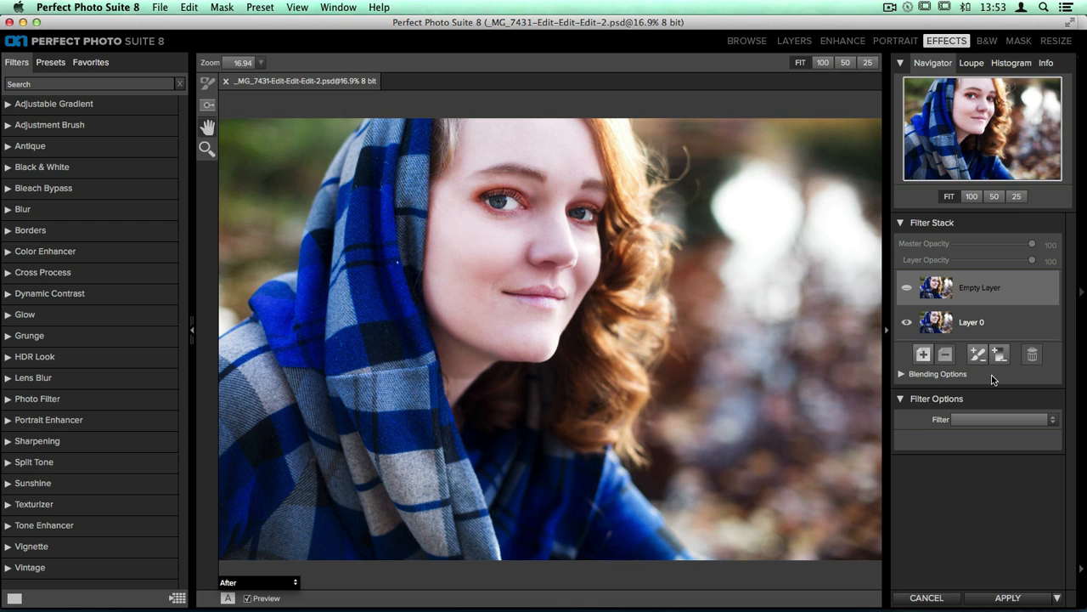
pyautogui.moveTo(979, 375)
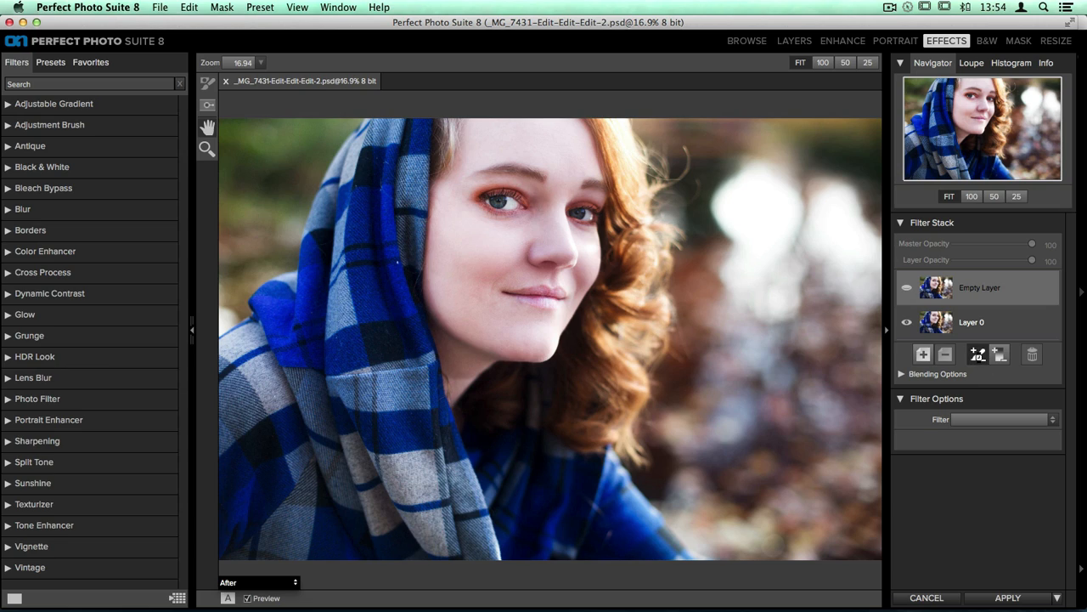
# Add an Adjustment Brush filter to the empty layer and choose its Warmer preset
pyautogui.click(976, 355)
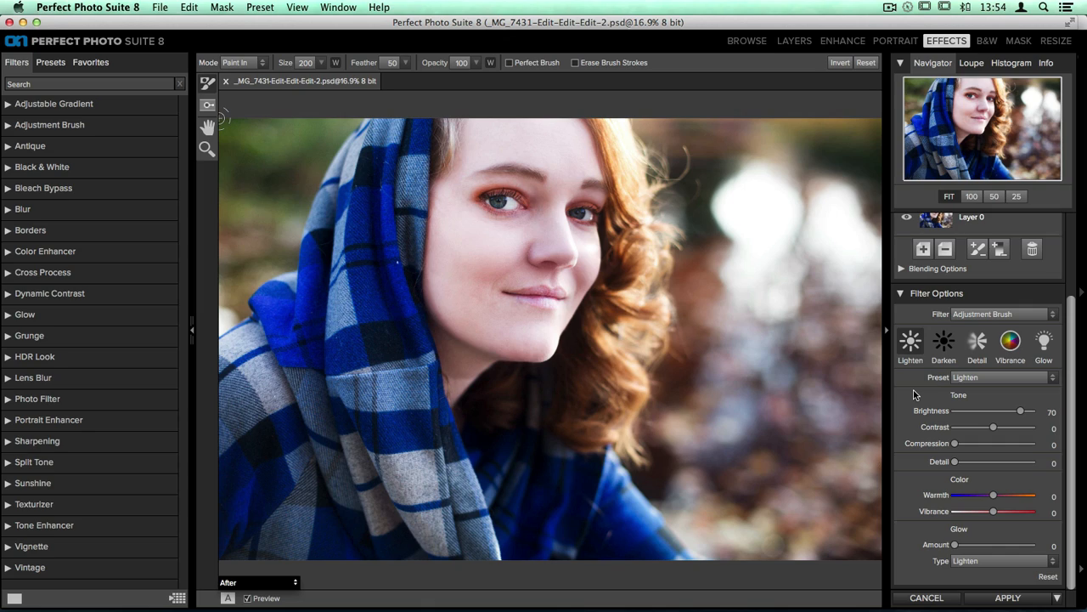
pyautogui.click(1005, 377)
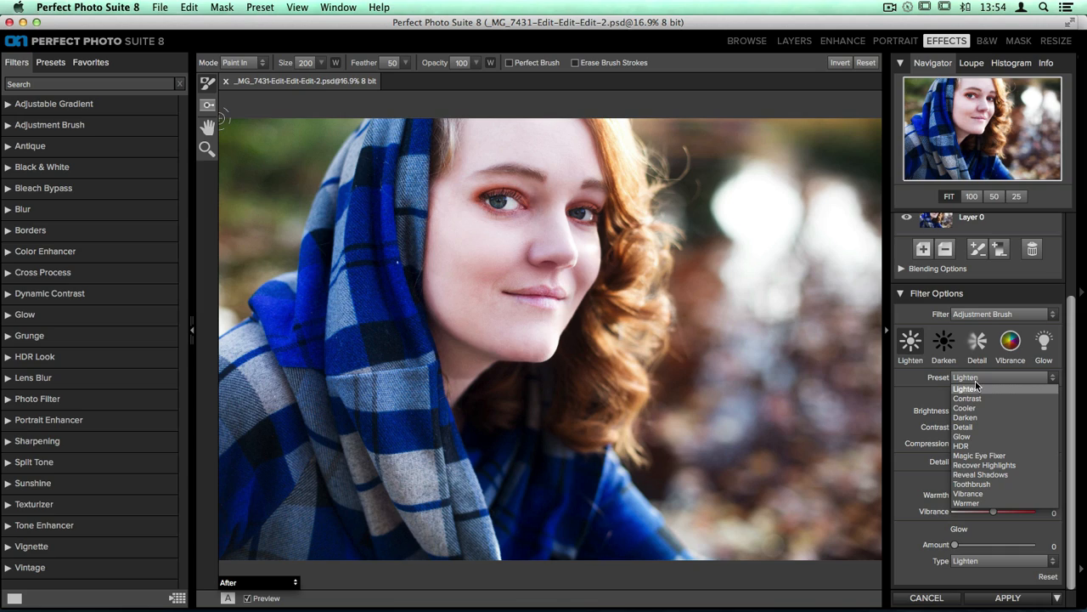
pyautogui.moveTo(1006, 382)
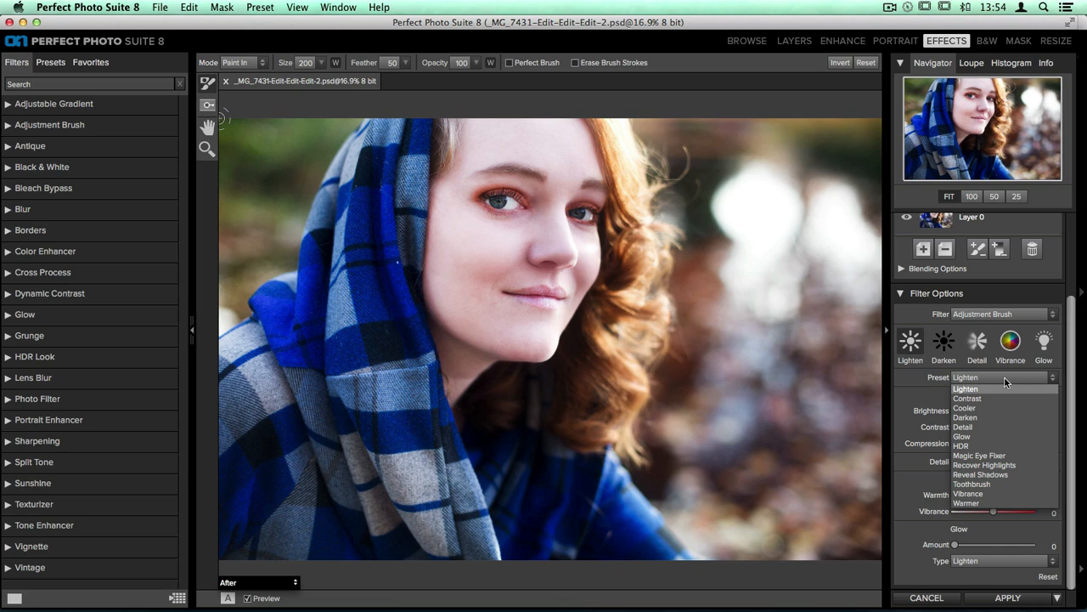
pyautogui.moveTo(1006, 465)
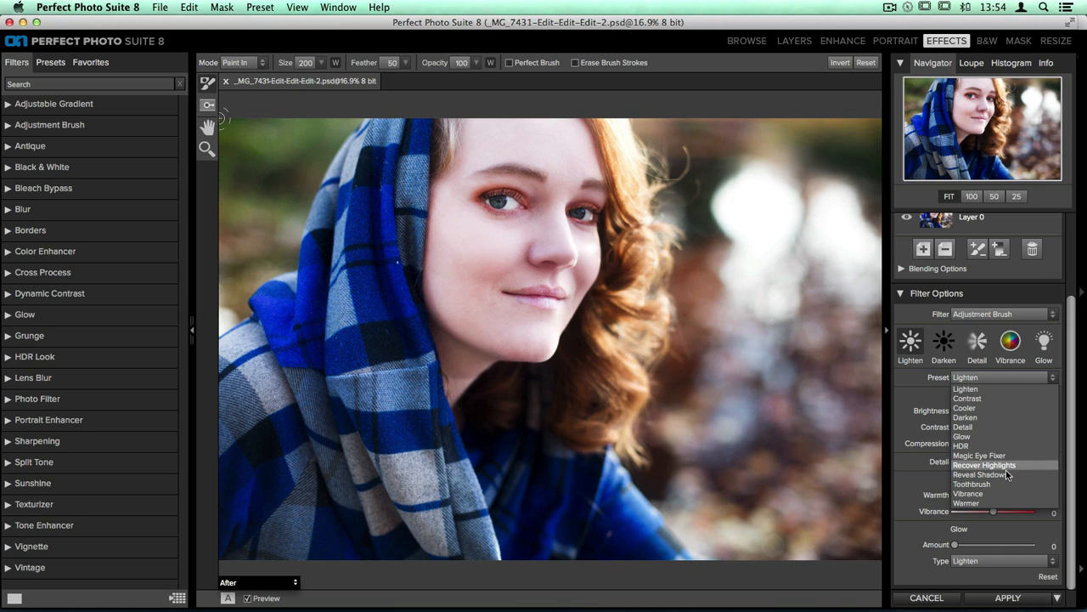
pyautogui.click(965, 503)
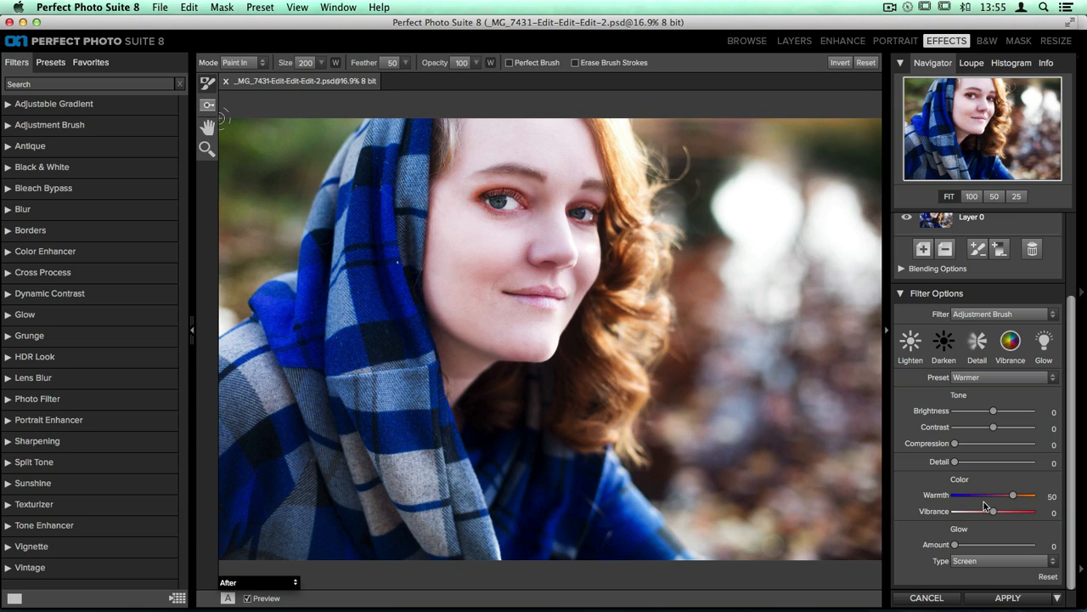
pyautogui.moveTo(958, 467)
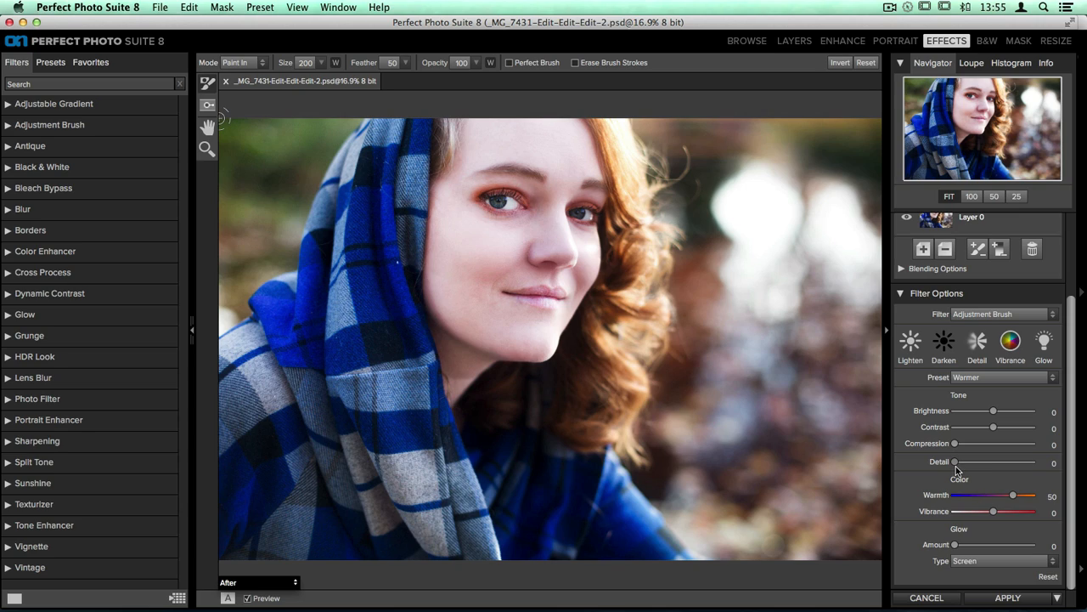
# Raise the brush's Detail amount to about 19, making the preset Custom
pyautogui.moveTo(955, 462); pyautogui.dragTo(968, 462)
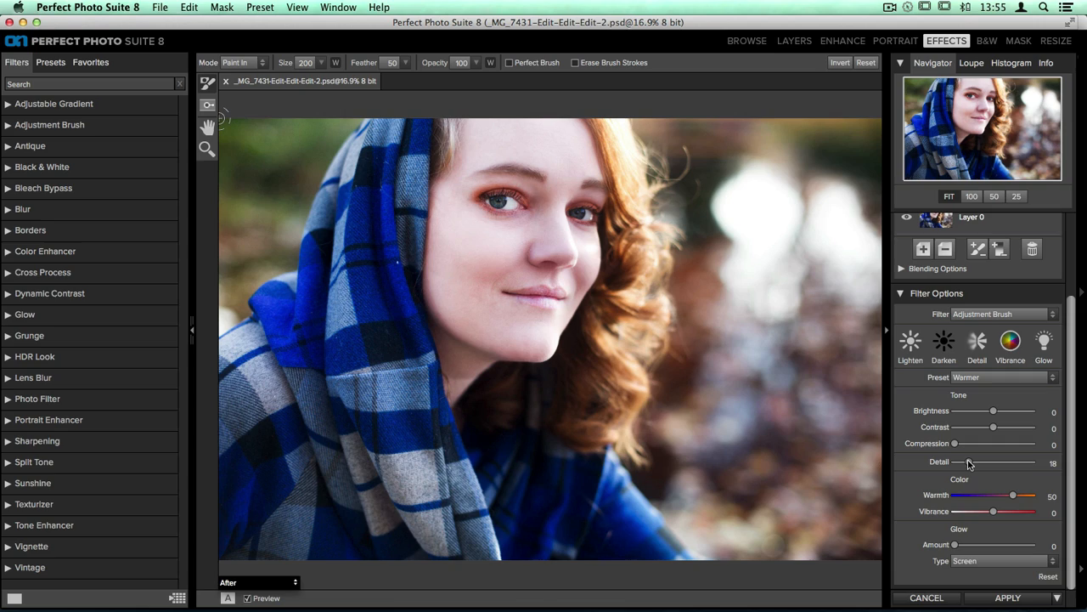
pyautogui.moveTo(965, 462); pyautogui.dragTo(970, 462)
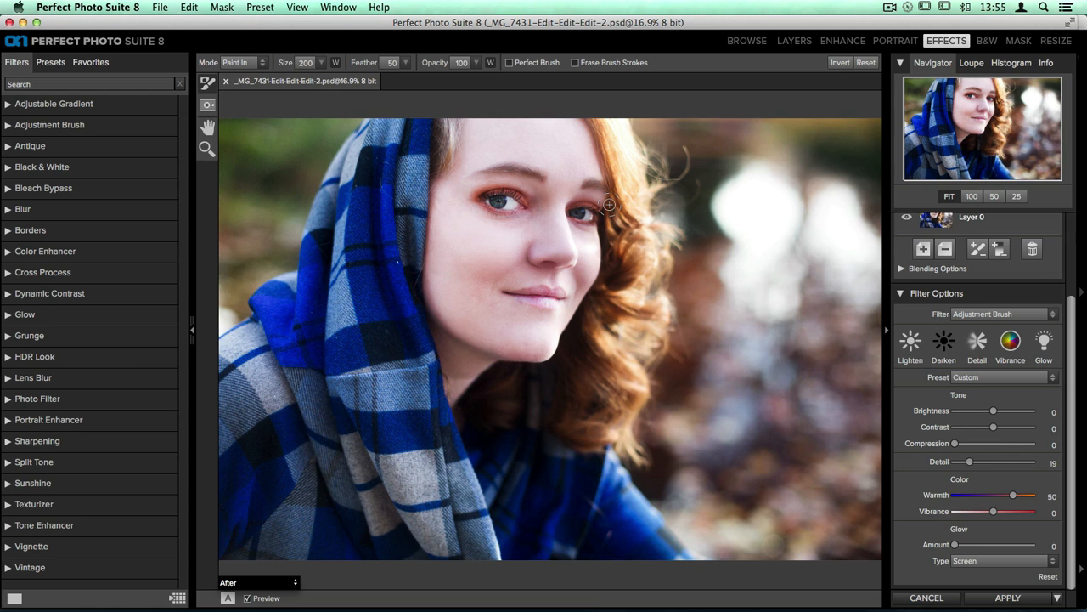
# Zoom to the 50 preset and pan the view up to the woman's eyes
pyautogui.click(1016, 197)
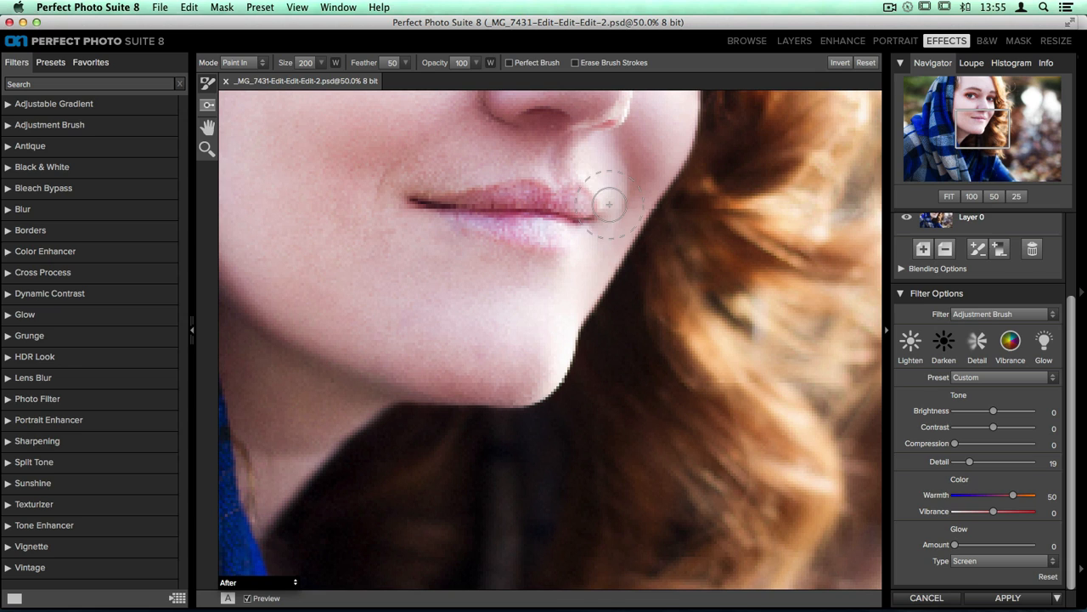
pyautogui.moveTo(554, 148)
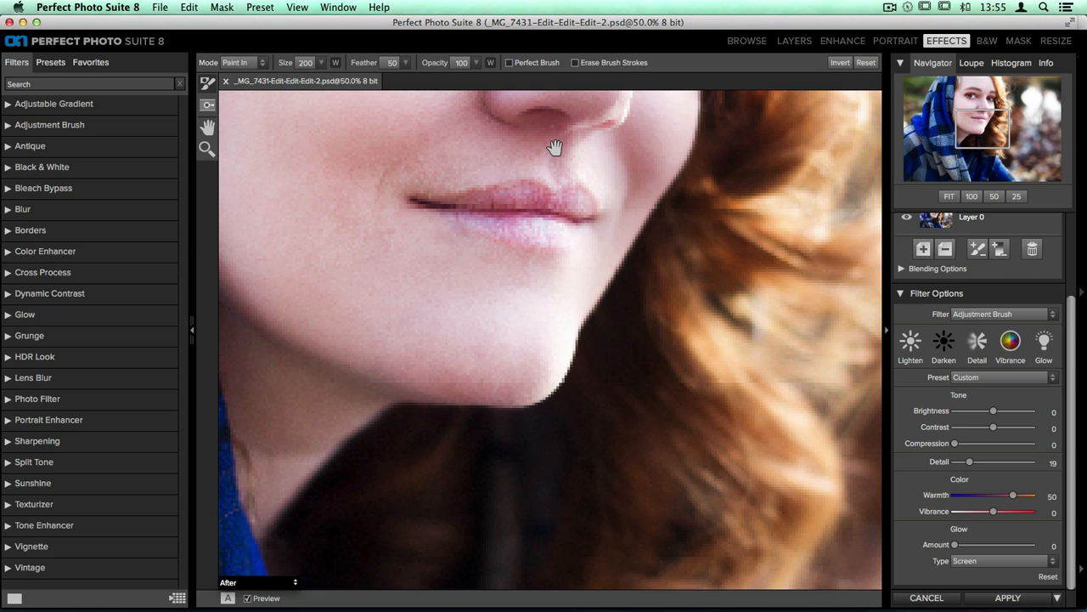
pyautogui.moveTo(554, 149); pyautogui.dragTo(574, 475)
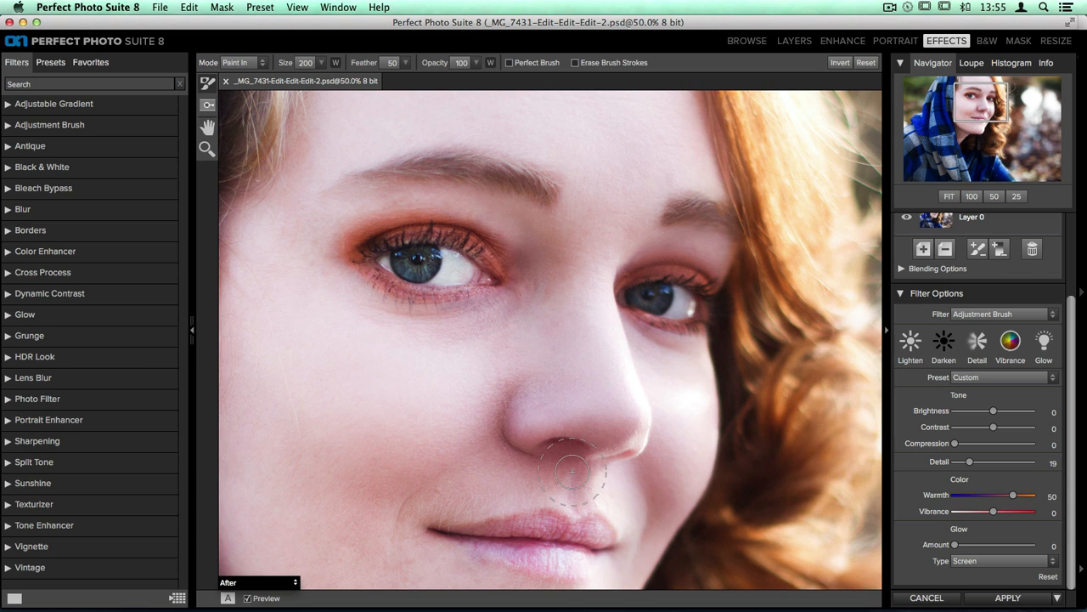
pyautogui.moveTo(428, 314)
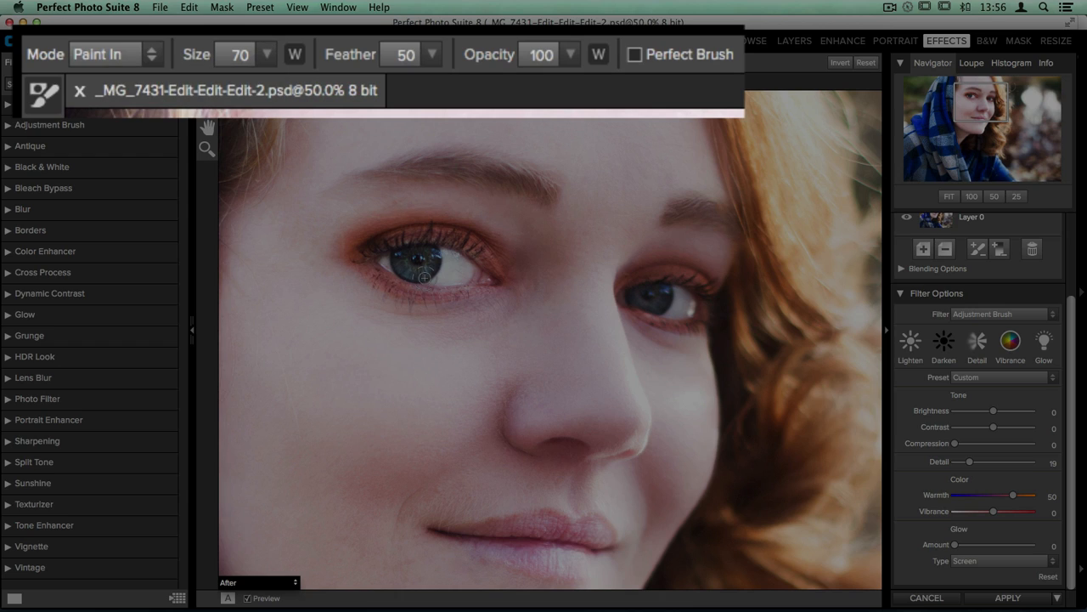
pyautogui.moveTo(486, 128)
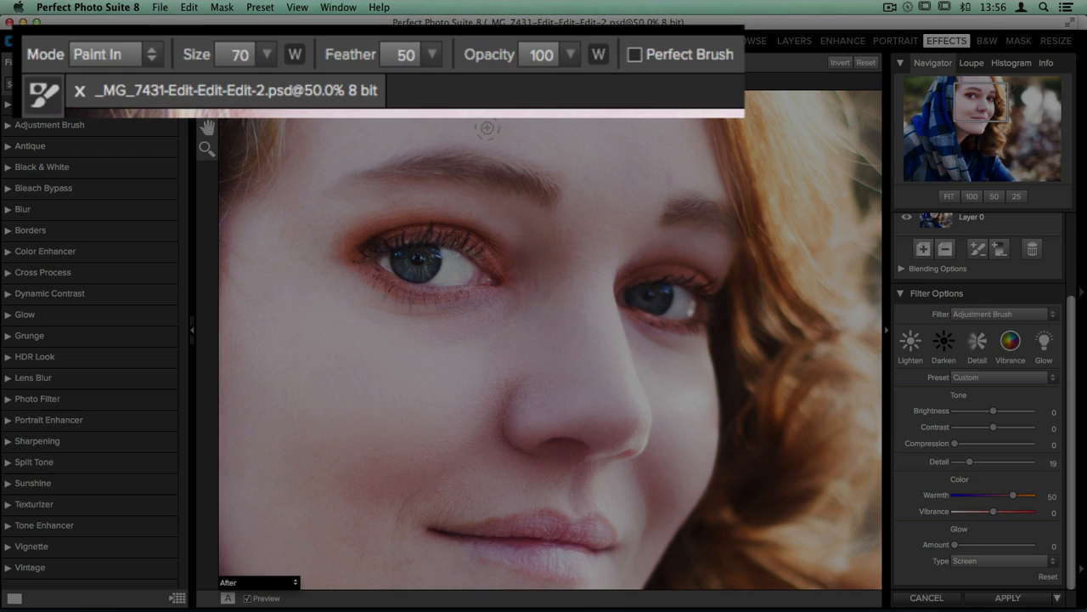
# Enable Perfect Brush edge-aware painting so warming strokes stay inside the irises
pyautogui.click(633, 52)
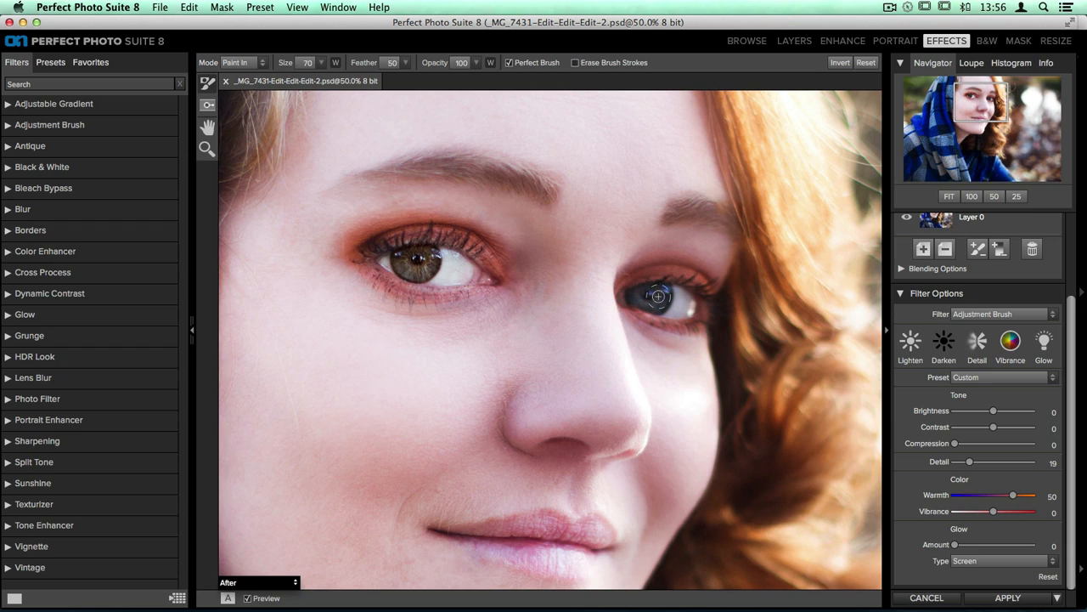
pyautogui.moveTo(657, 307)
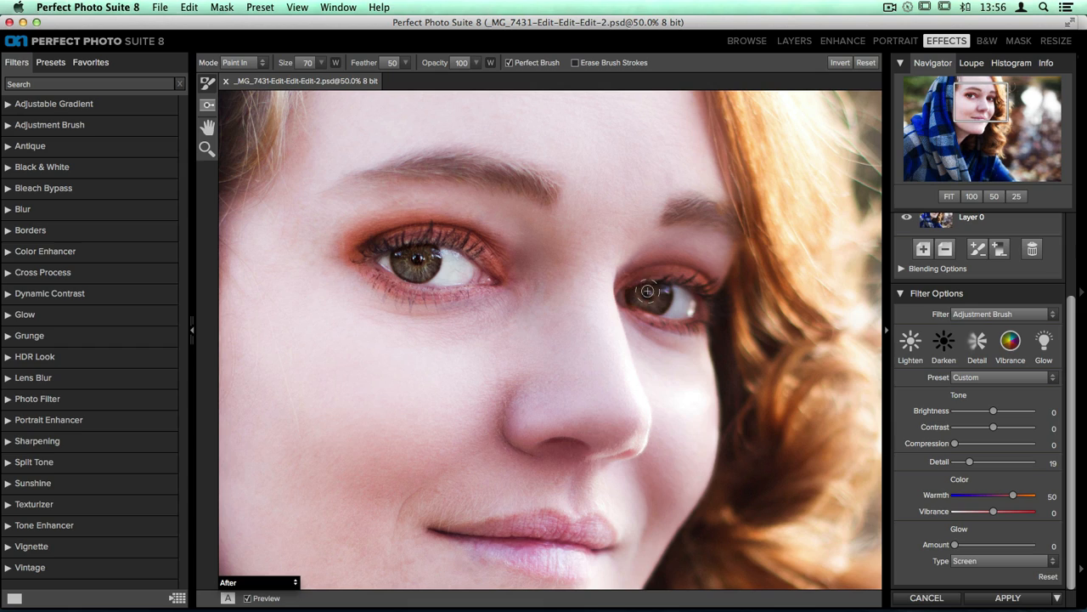
pyautogui.moveTo(660, 295)
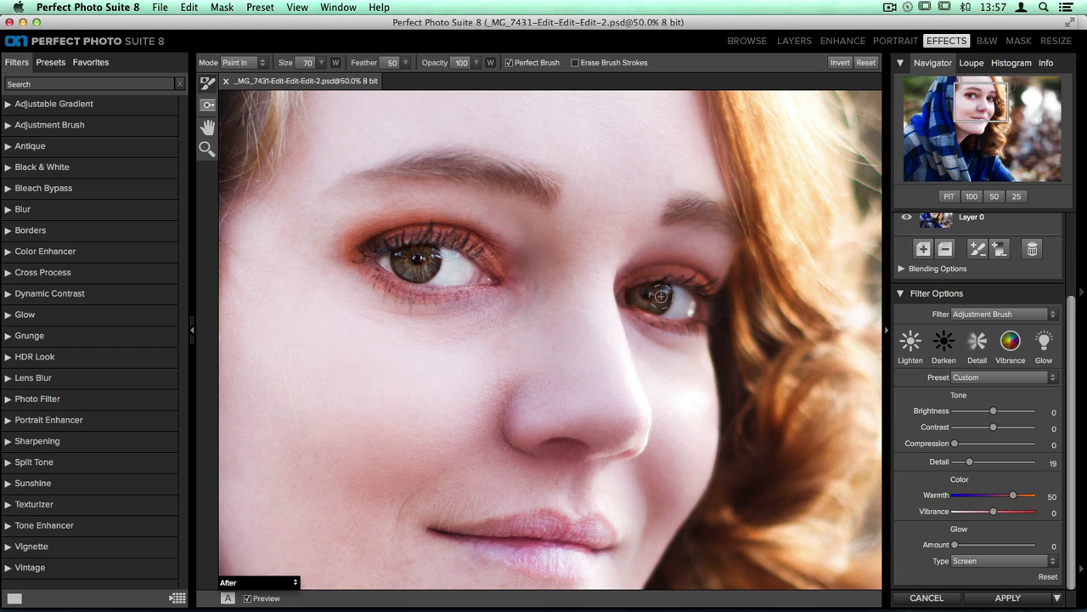
pyautogui.moveTo(404, 381)
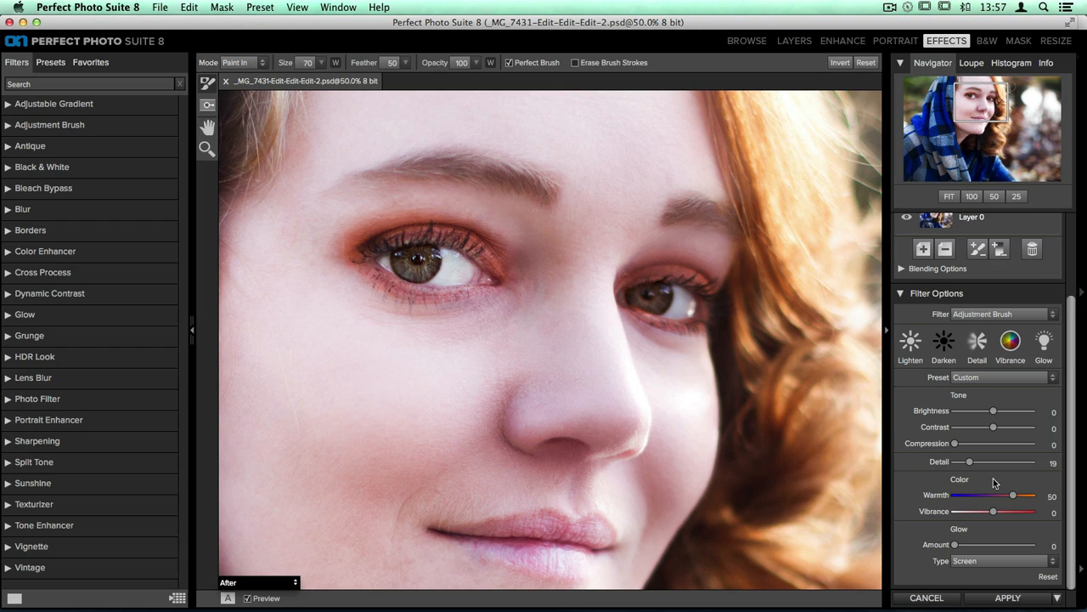
# Set the eye adjustment to Warmth 93, Vibrance 32, Detail 26 and Brightness about 9
pyautogui.moveTo(1012, 496); pyautogui.dragTo(1022, 496)
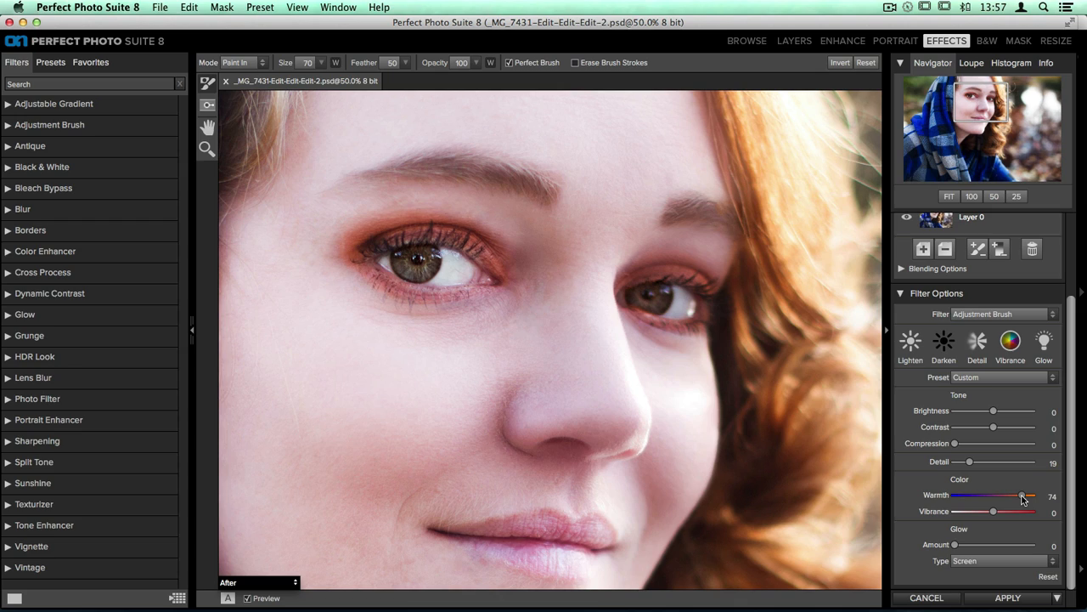
pyautogui.moveTo(1023, 496); pyautogui.dragTo(1029, 496)
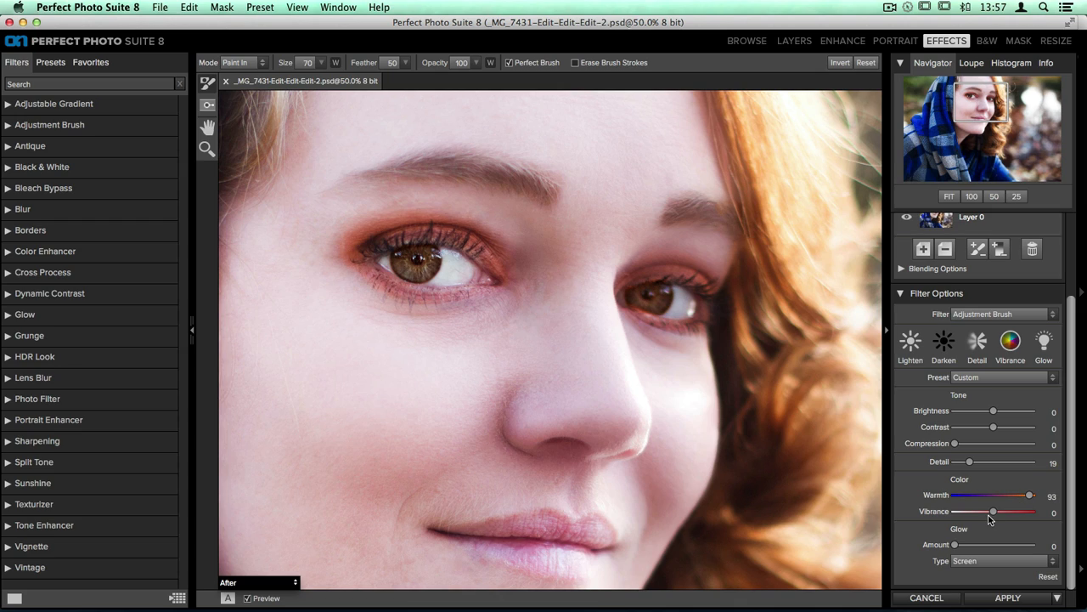
pyautogui.moveTo(996, 516)
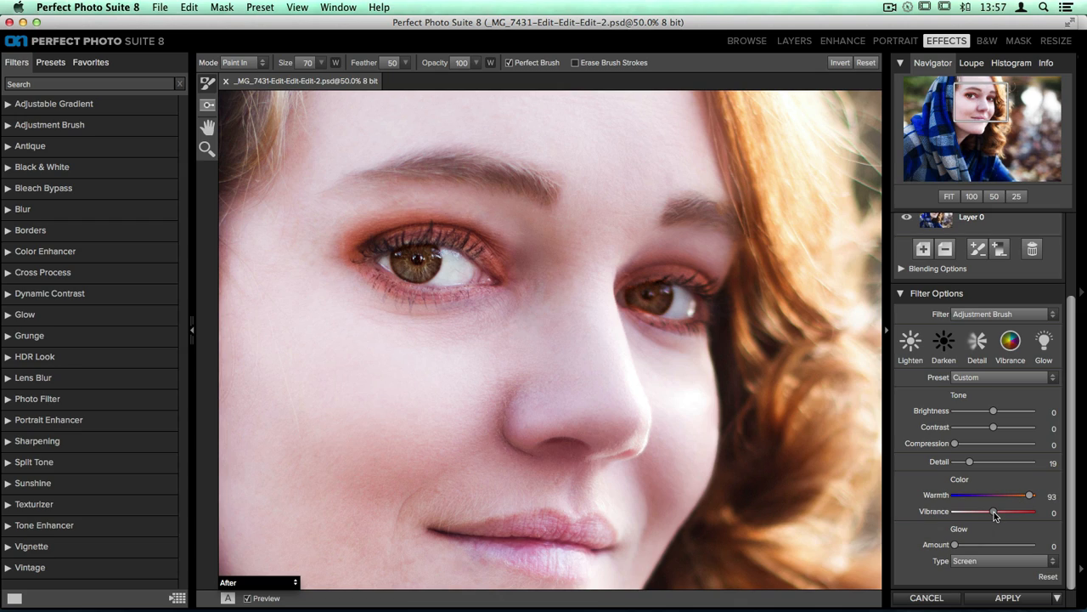
pyautogui.moveTo(994, 512); pyautogui.dragTo(1006, 511)
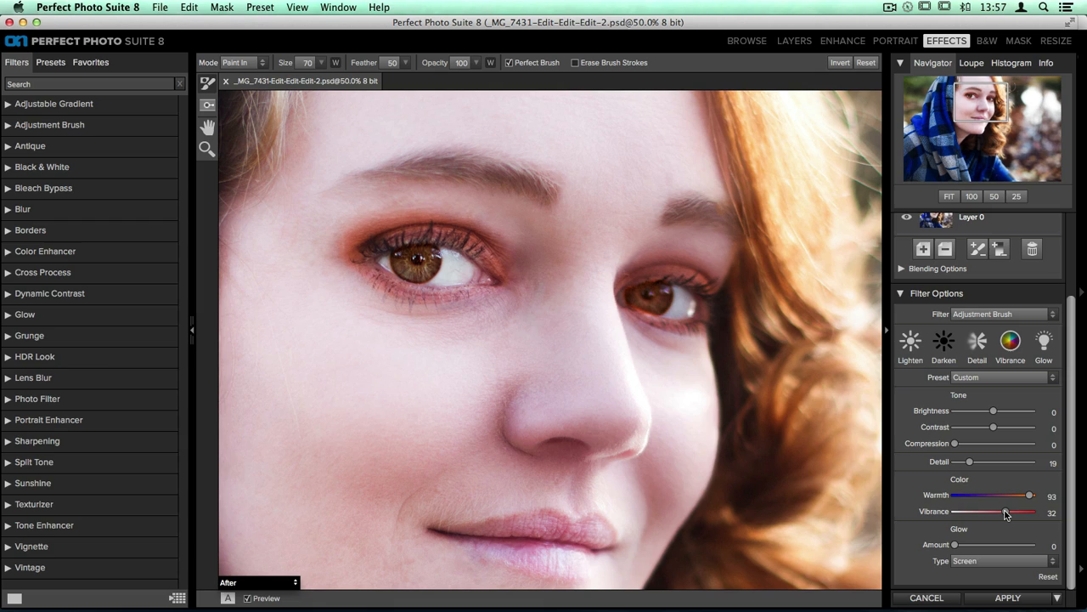
pyautogui.moveTo(969, 467)
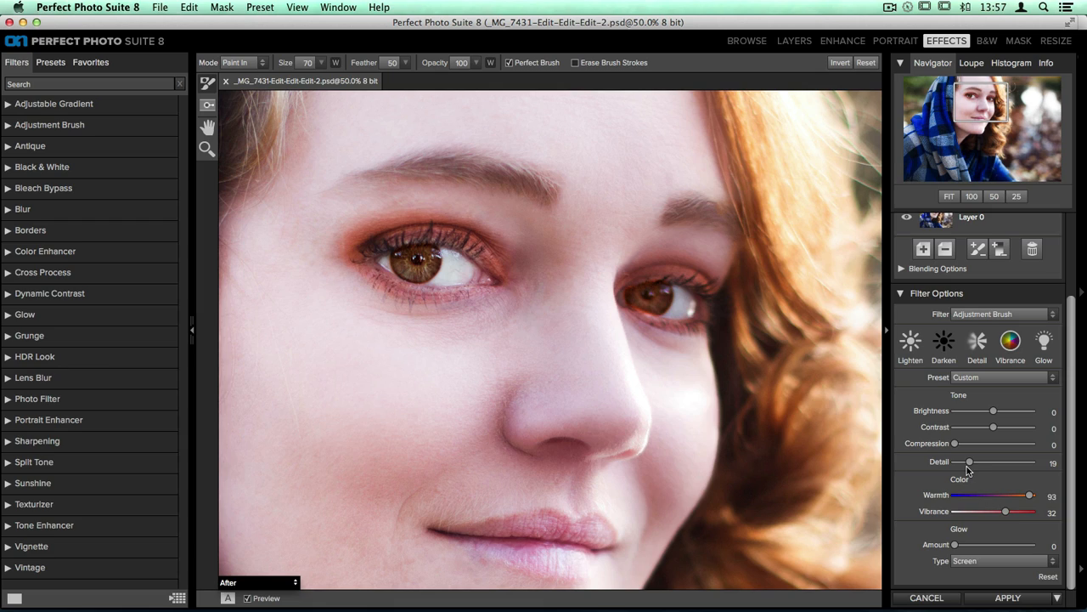
pyautogui.moveTo(968, 462); pyautogui.dragTo(975, 462)
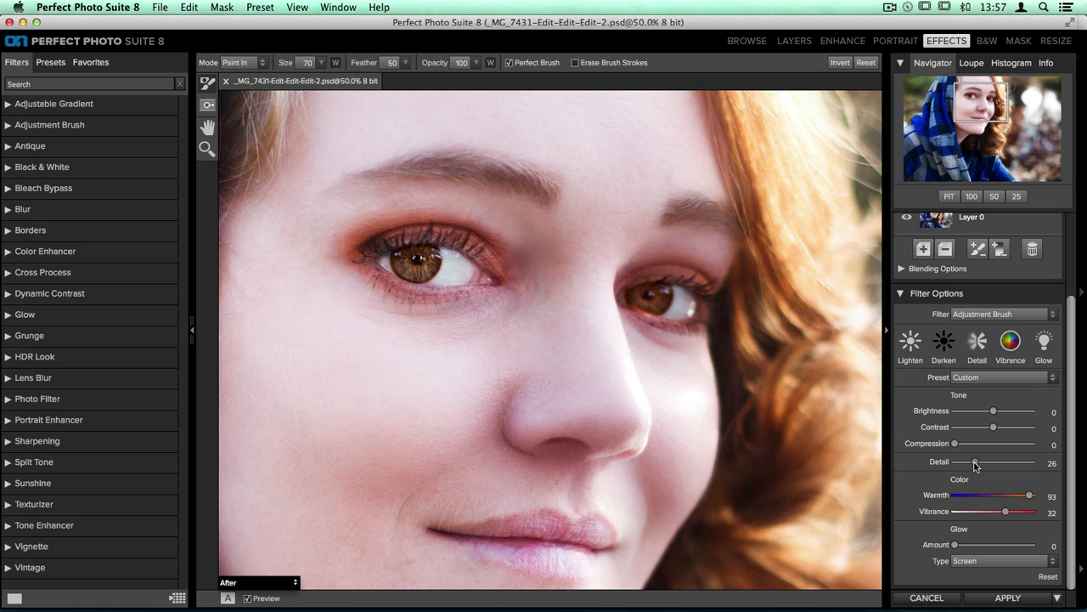
pyautogui.moveTo(992, 416)
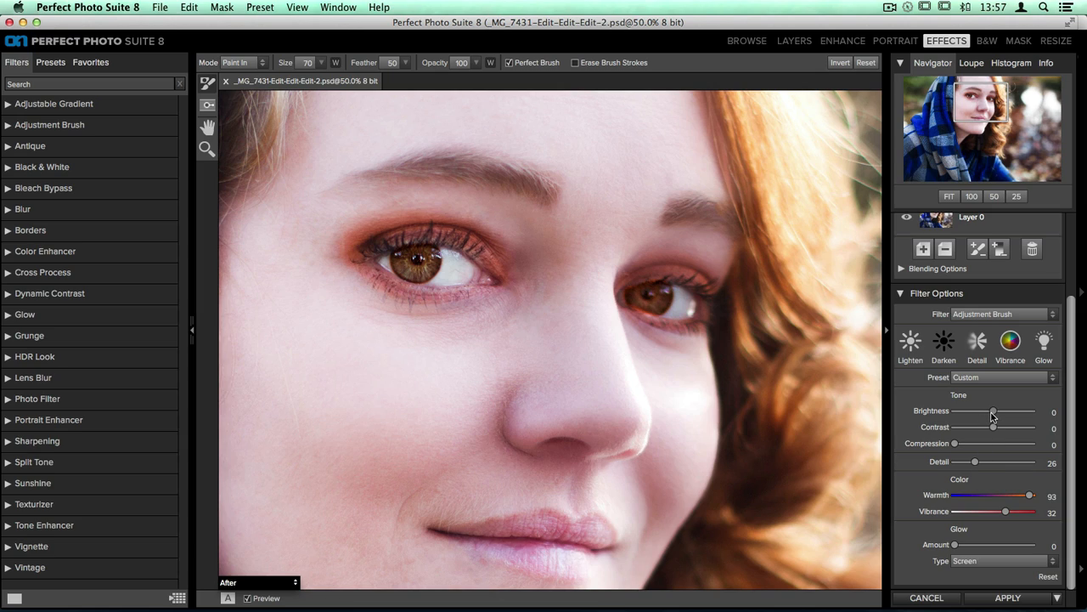
pyautogui.moveTo(992, 412); pyautogui.dragTo(995, 411)
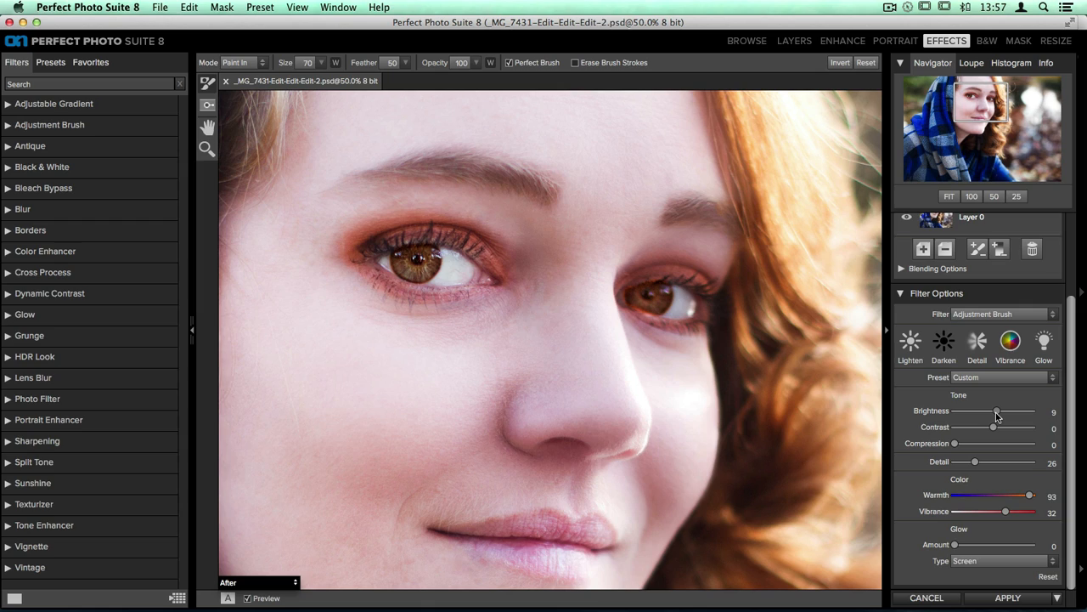
pyautogui.moveTo(727, 377)
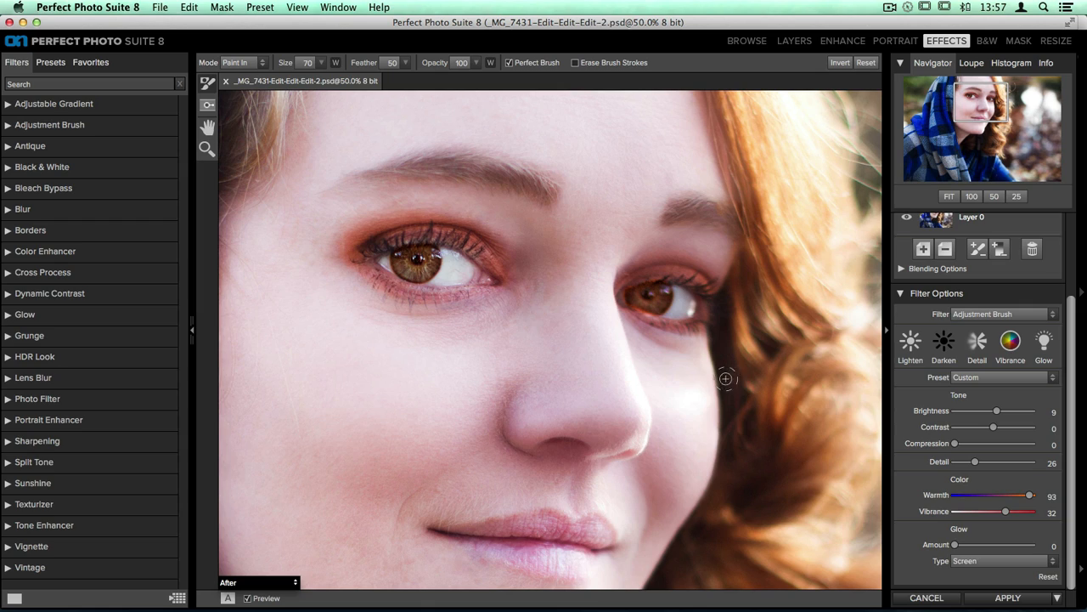
pyautogui.moveTo(638, 317)
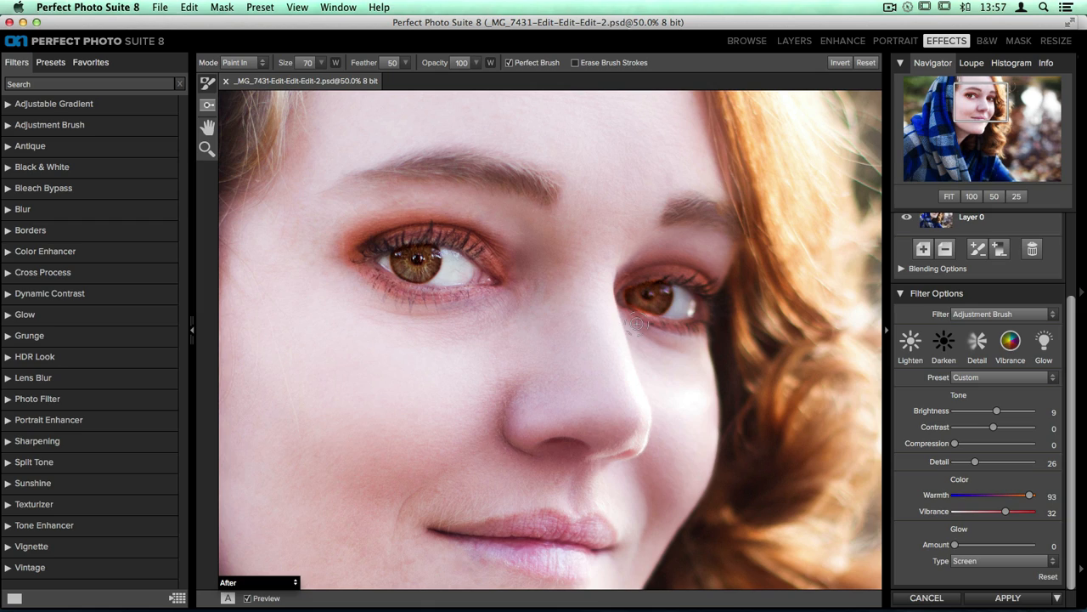
pyautogui.moveTo(361, 181)
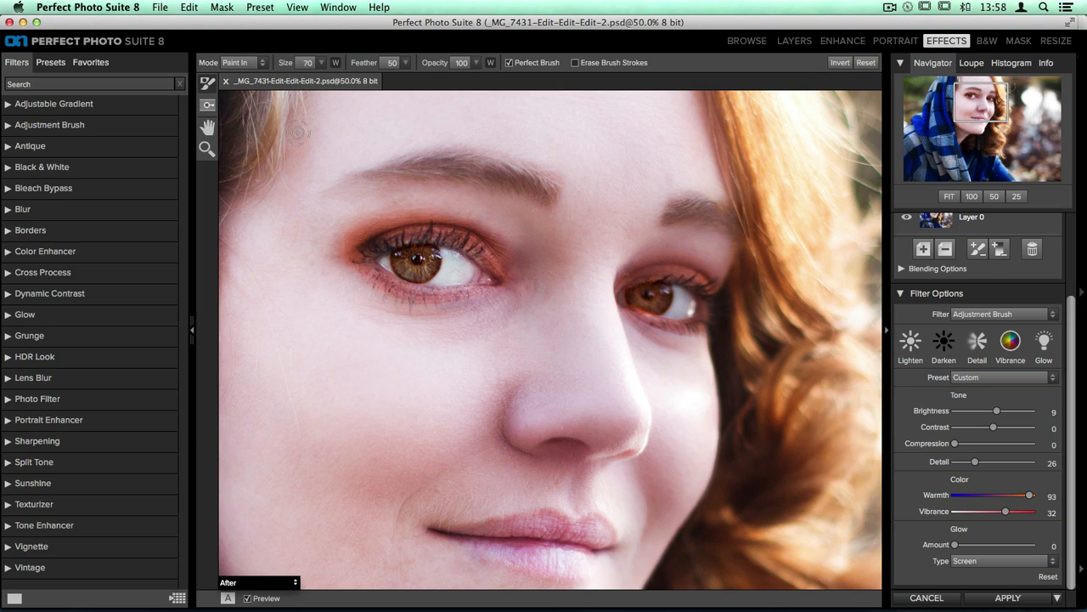
# Switch the brush Mode from Paint In to Paint Out to erase spilled adjustment
pyautogui.click(241, 61)
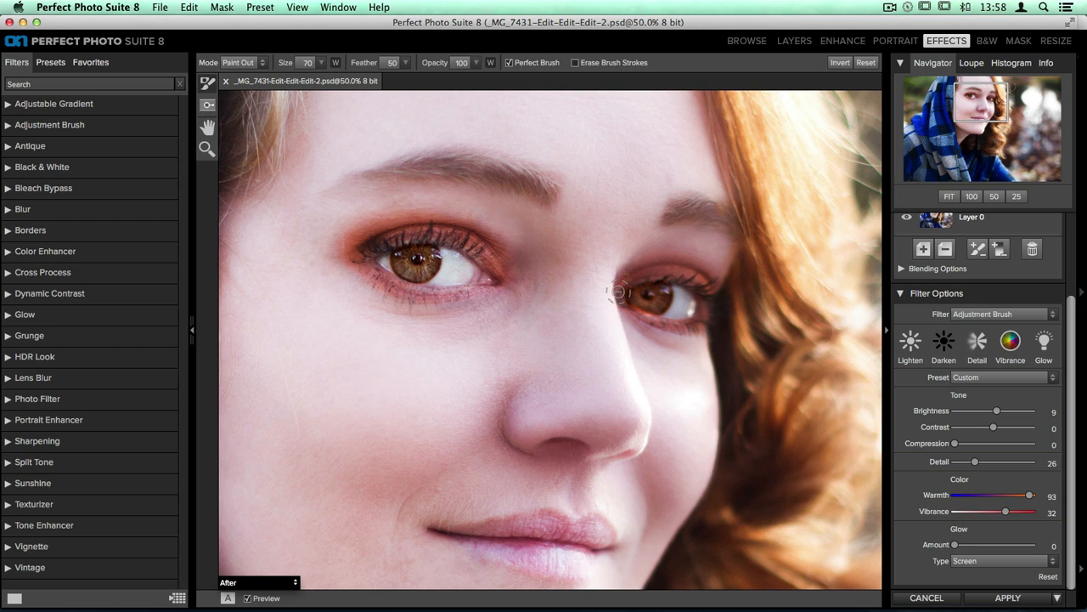
pyautogui.moveTo(636, 313)
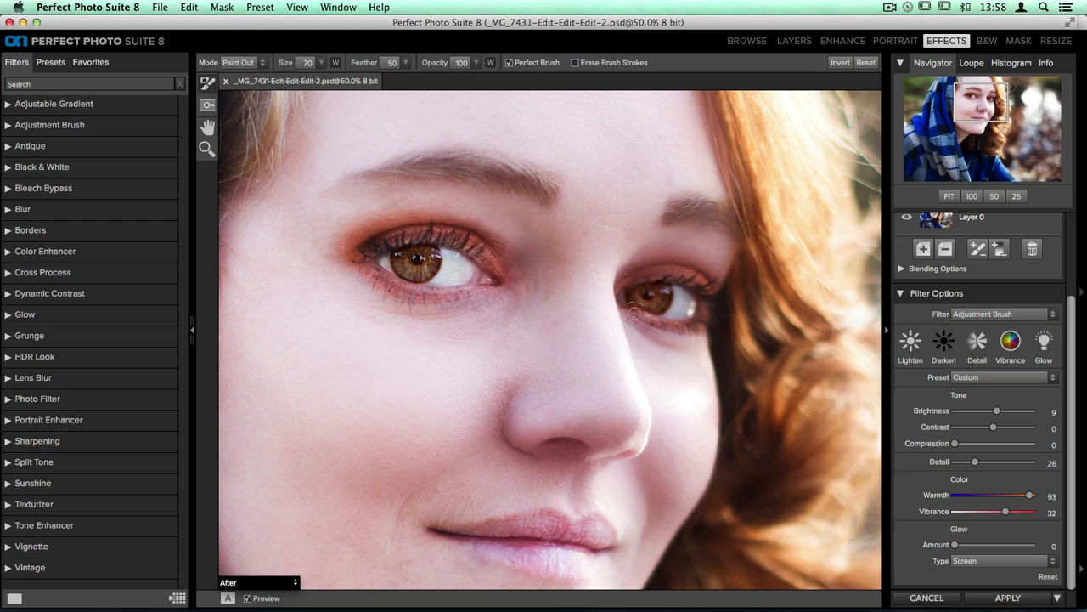
pyautogui.moveTo(747, 418)
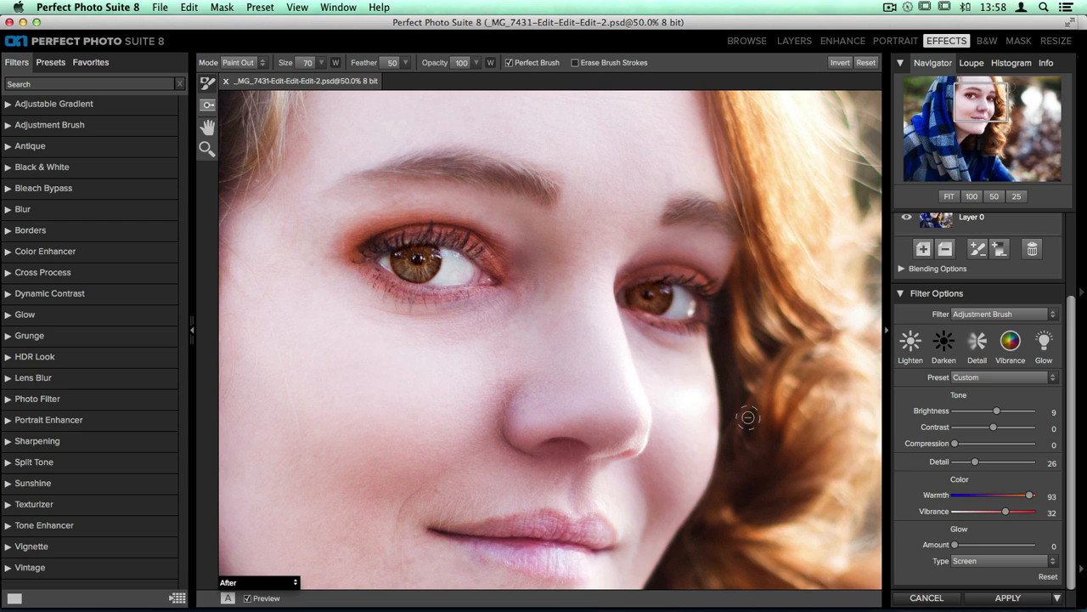
pyautogui.moveTo(754, 425)
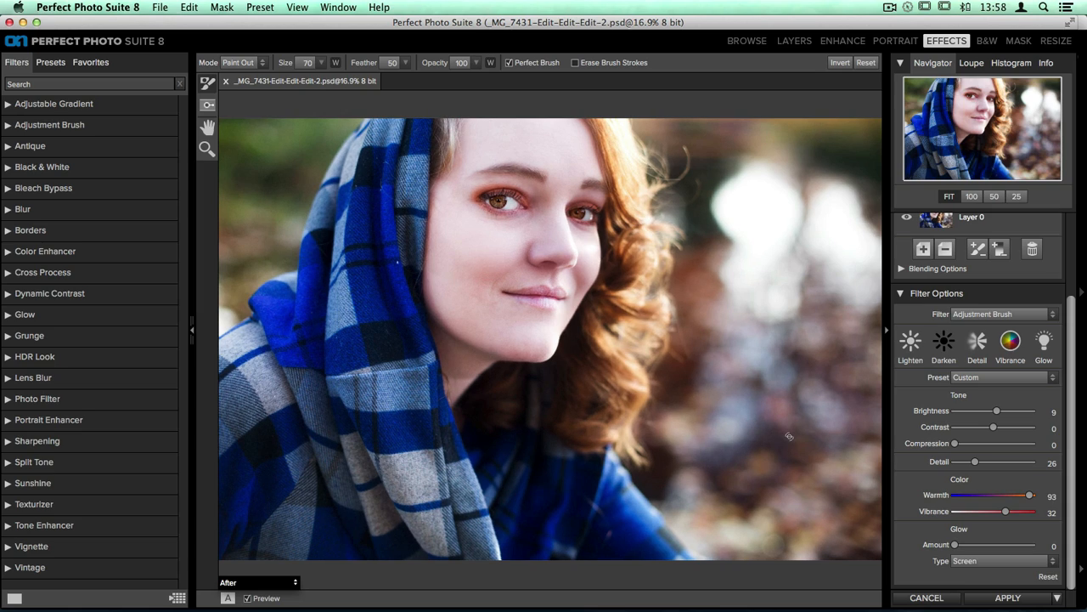
# Toggle Preview off and back on to compare the original blue eyes with the brown ones
pyautogui.click(248, 598)
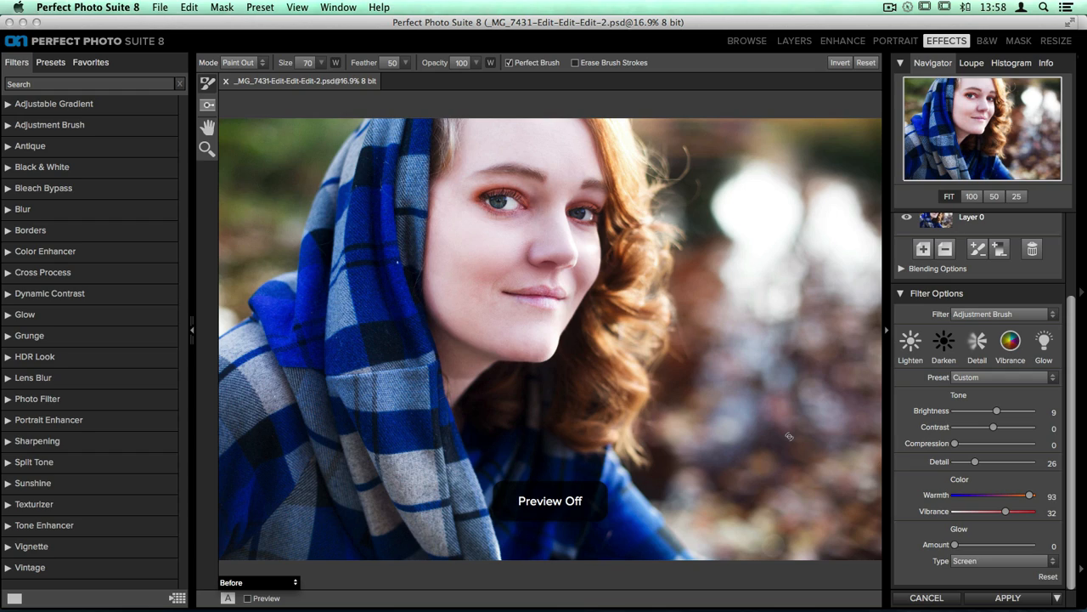
pyautogui.click(248, 598)
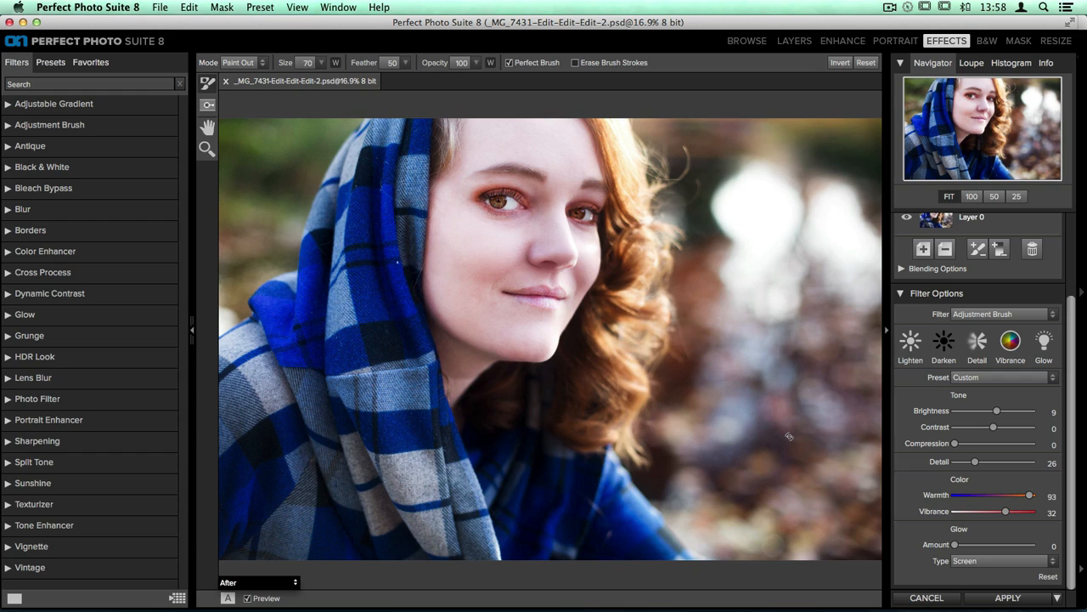